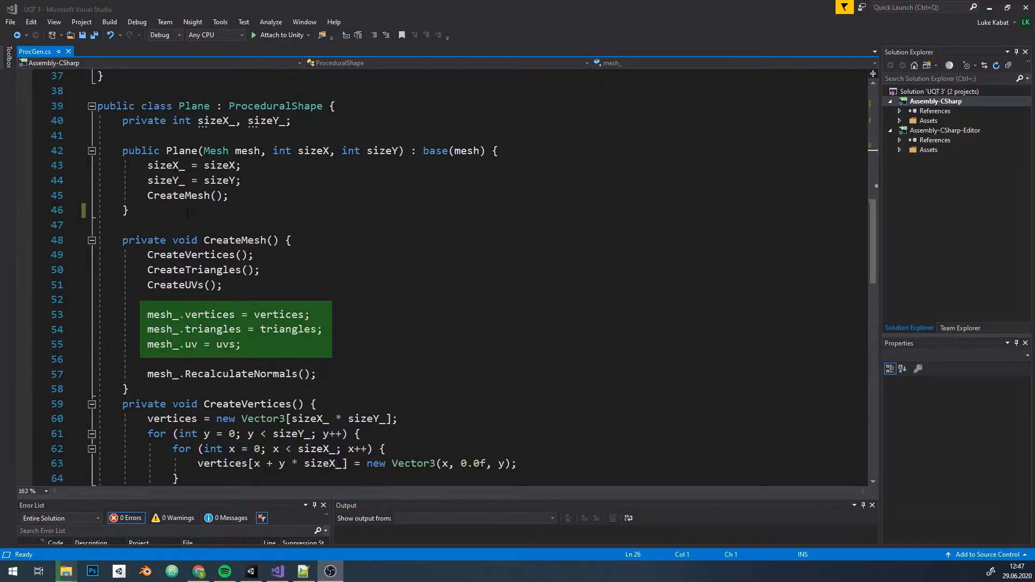
- Write private UpdateNthVertex(int n, float newHeight) assigning vertices[n] a new Vector3 with newHeight and reassigning mesh_.vertices
{"action": "left_click", "coordinate": [128, 210]}
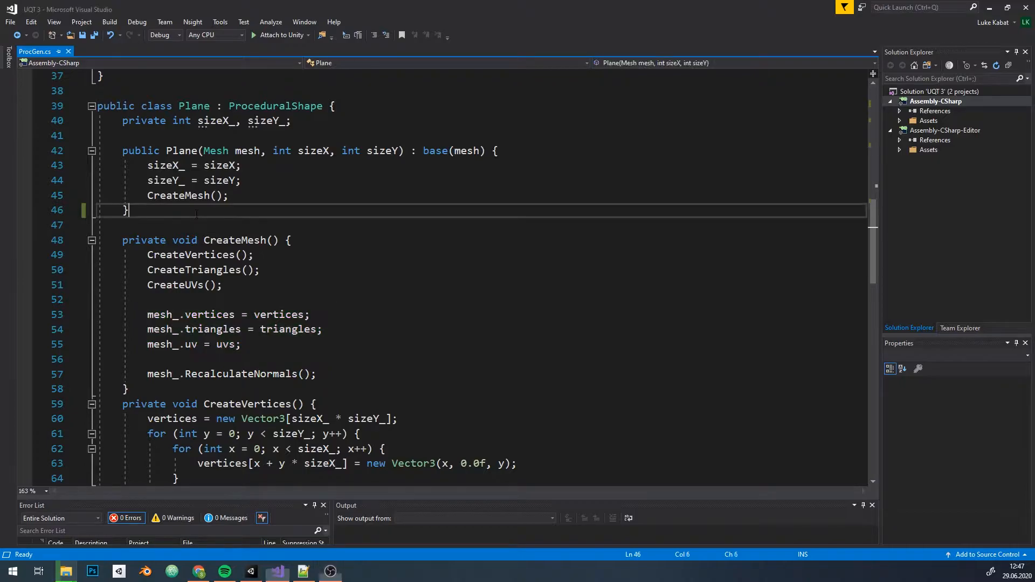
{"action": "type", "text": "private void UpdateNthVertex(int n,"}
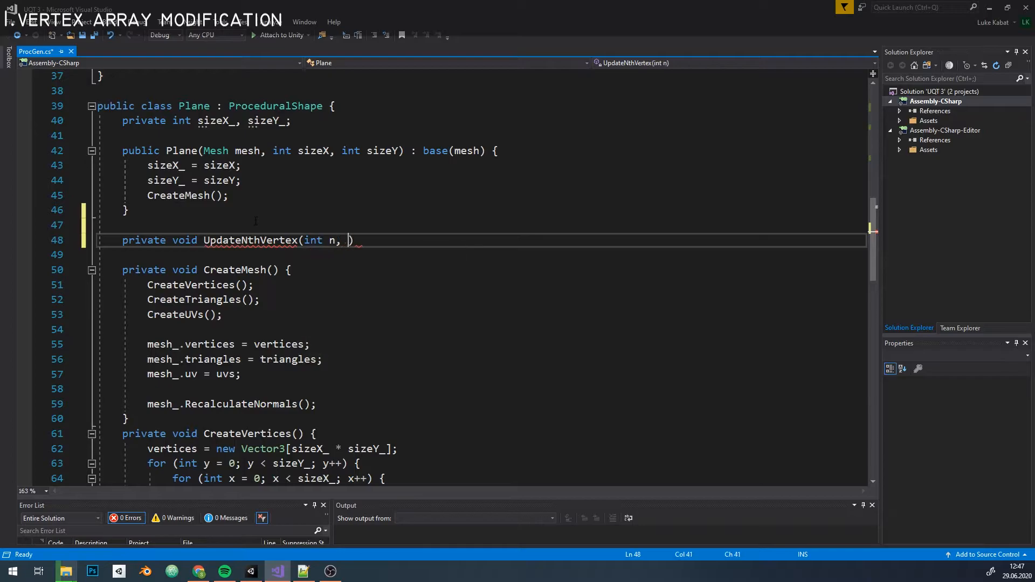
{"action": "type", "text": "float newHeight) {"}
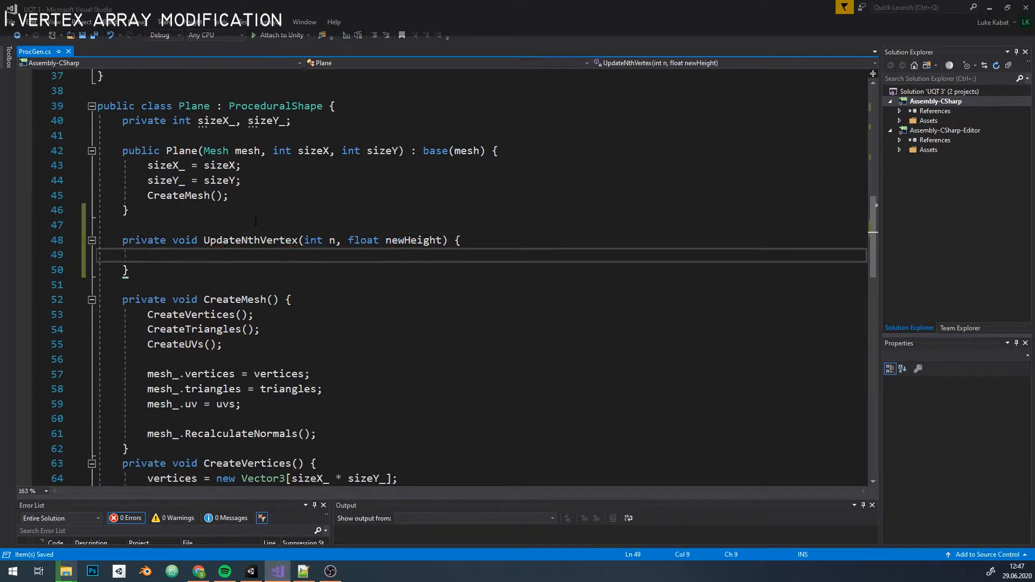
{"action": "type", "text": "vertices[n]"}
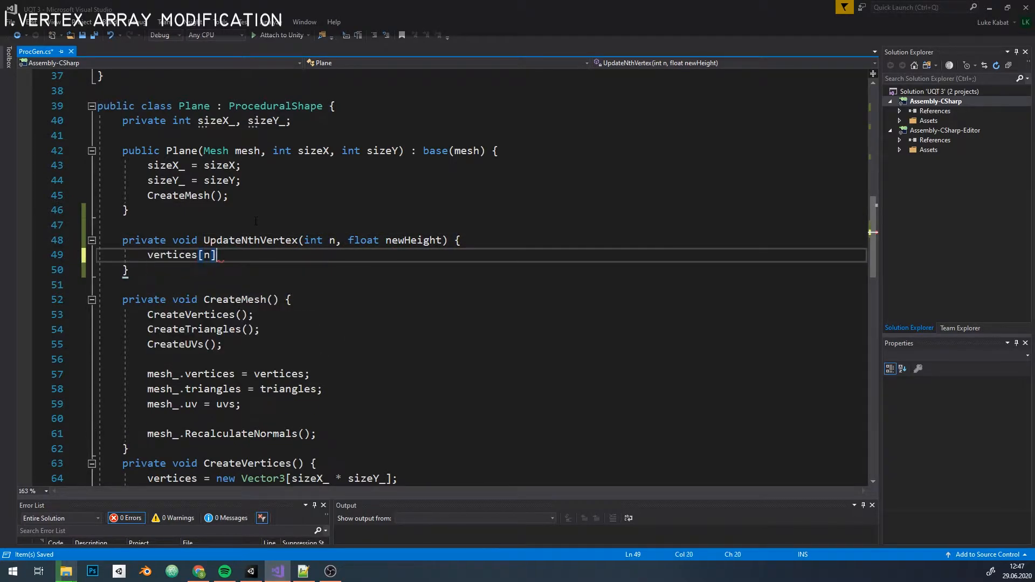
{"action": "type", "text": "= new Vector3();"}
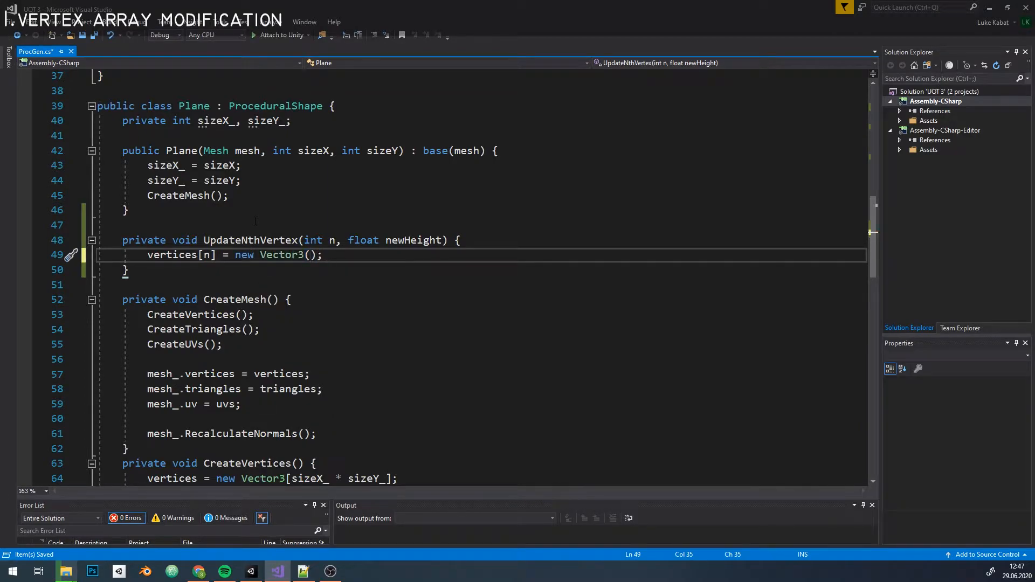
{"action": "type", "text": "vertices[n].x, newHeight, vertices[n].z"}
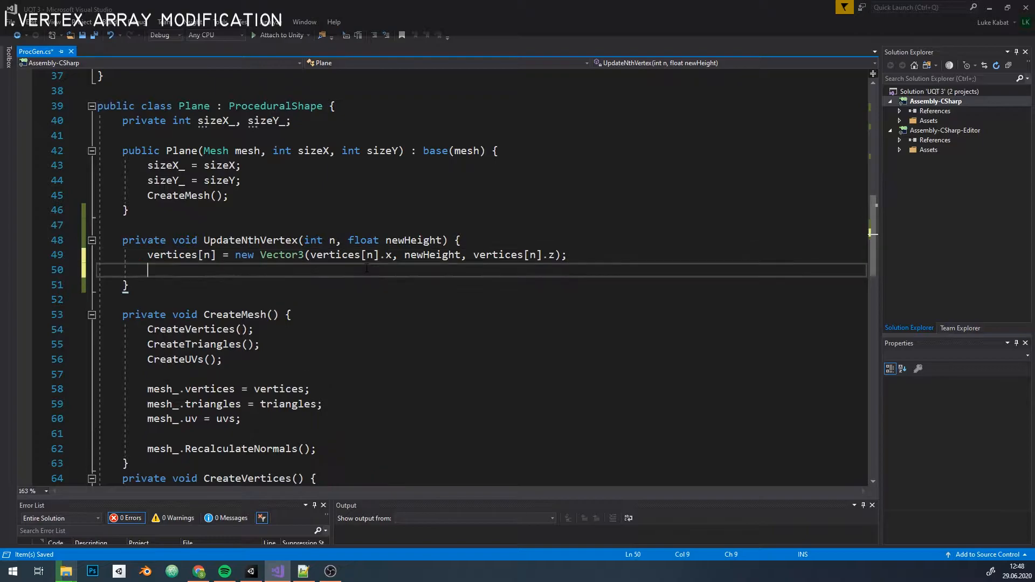
{"action": "type", "text": "mesh_.vertices = v"}
{"action": "type", "text": "if(Input.GetKeyDown"}
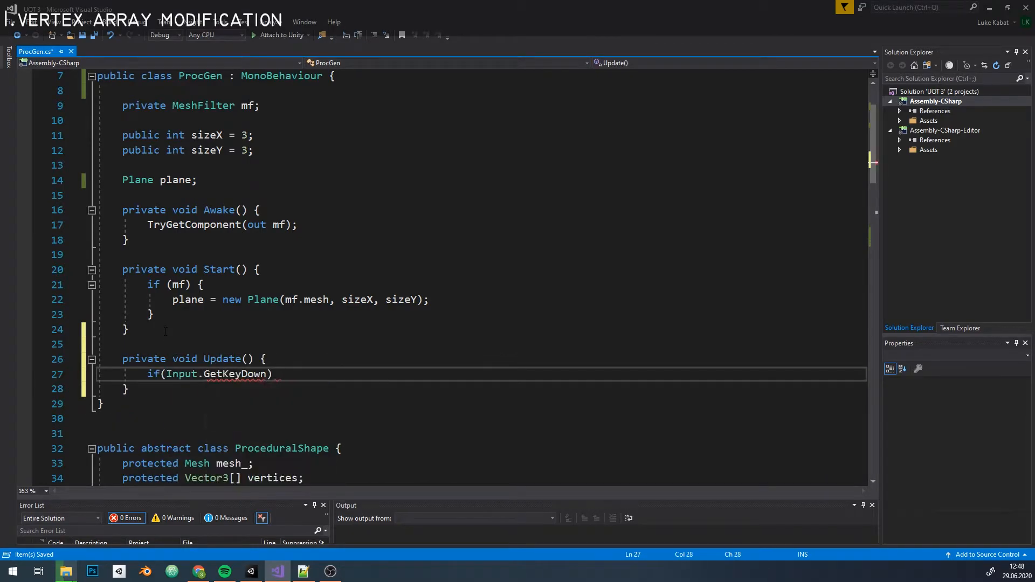
- On Space, loop 100 reps timing UpdateNthVertex(i, 1.0f) with Stopwatch.StartNew and average ElapsedTicks
{"action": "type", "text": "(KeyCode.Space){"}
{"action": "type", "text": "plane"}
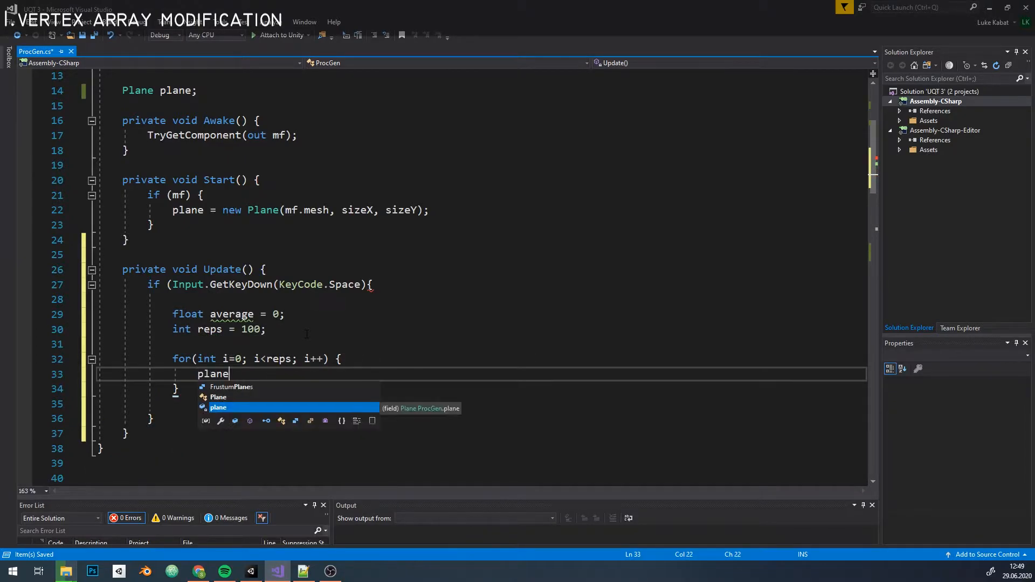
{"action": "type", "text": ".UpdateNth"}
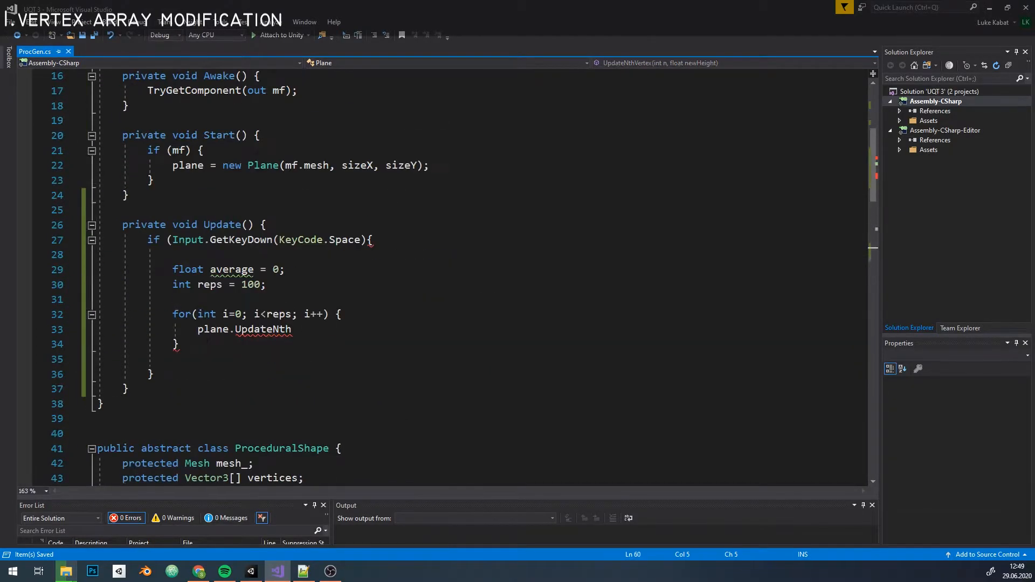
{"action": "type", "text": "Vertex(i, 1.0f)"}
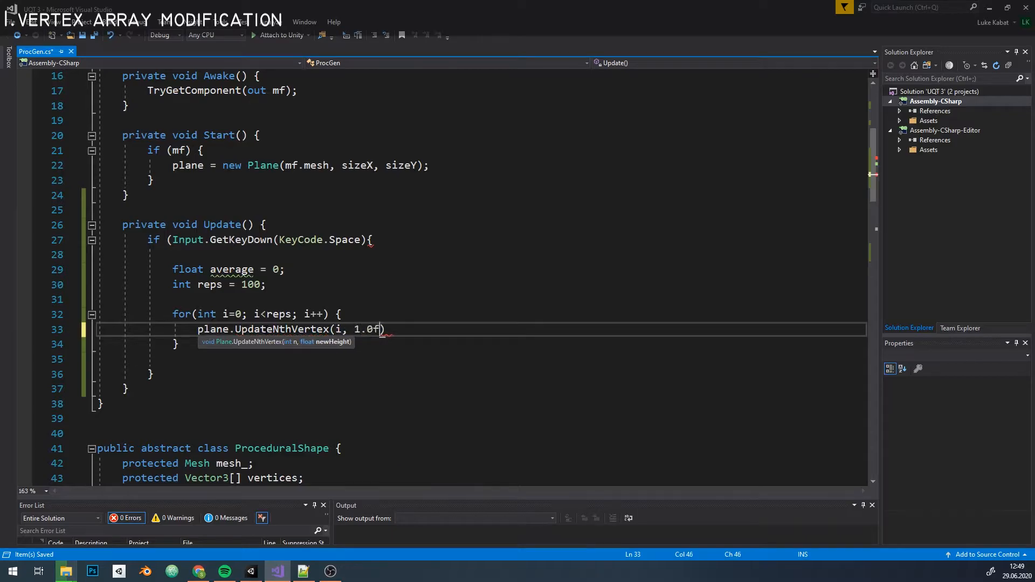
{"action": "type", "text": "var watch = System.Diagnostics.Stopwatch.StartNew();"}
{"action": "type", "text": "average = average /"}
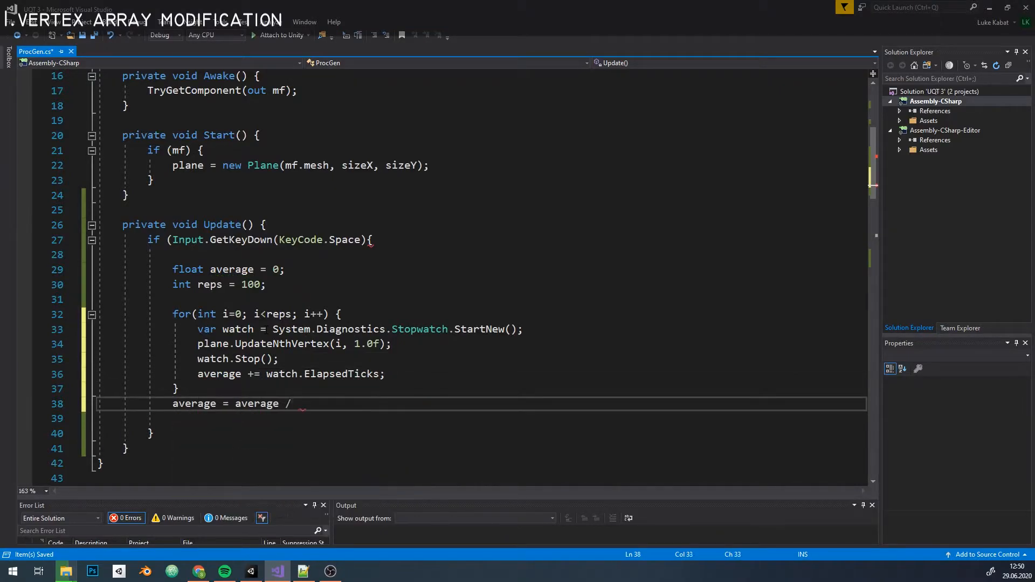
{"action": "type", "text": "reps;"}
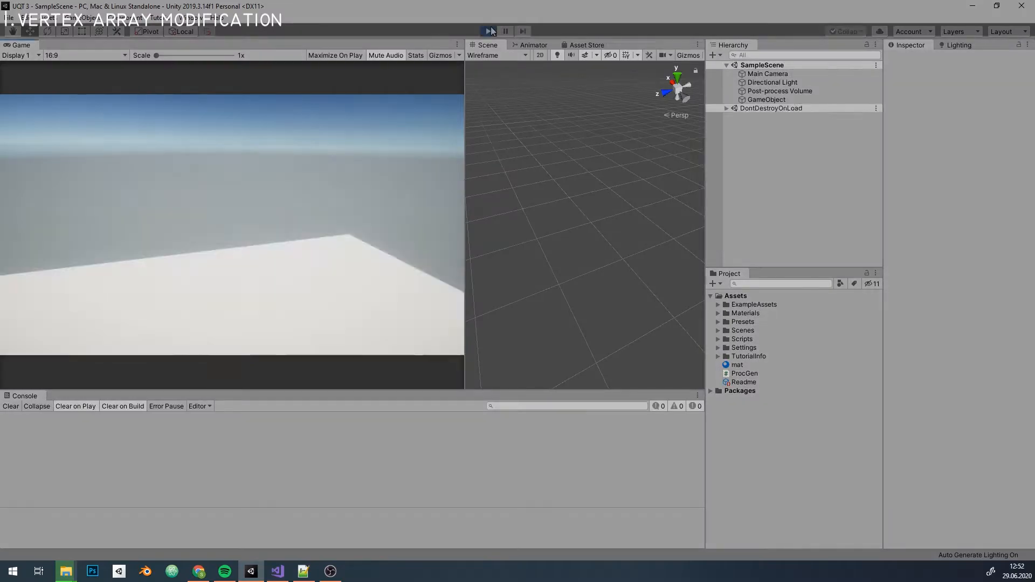
- Enter play mode in Unity to benchmark the vertex array update
{"action": "left_click", "coordinate": [487, 31]}
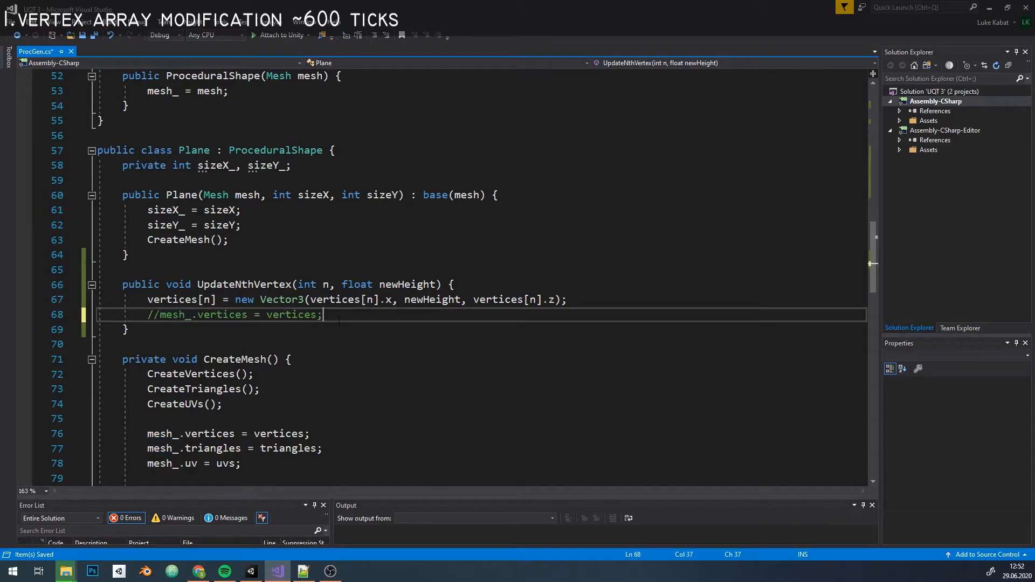
- Comment out mesh_.vertices = vertices and add SetVertexBufferParams with a position-only VertexAttributeDescriptor layout
{"action": "key", "text": "enter"}
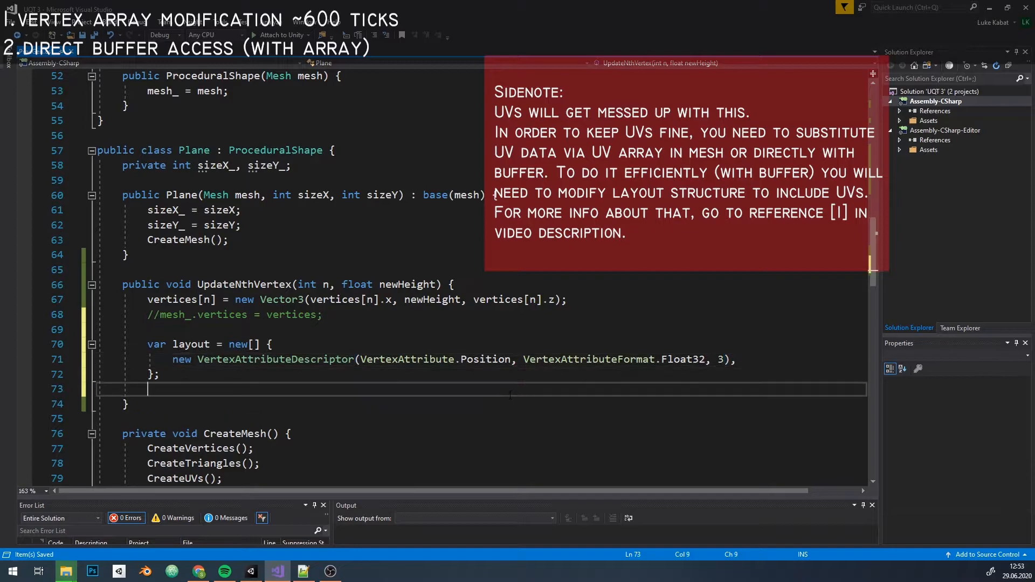
{"action": "type", "text": "mesh_.SetVertexBufferParams("}
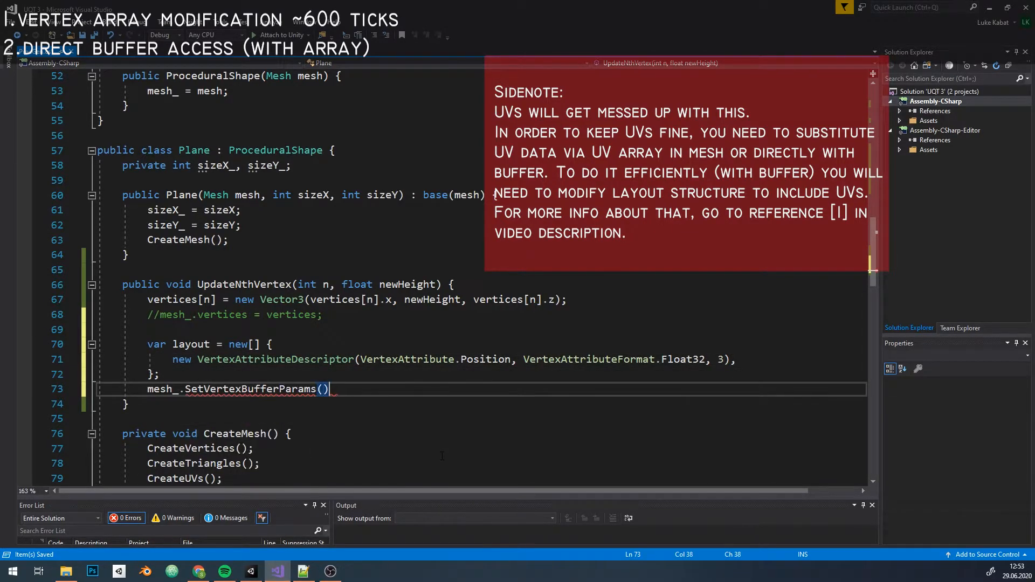
{"action": "type", "text": "vertices.length, layout"}
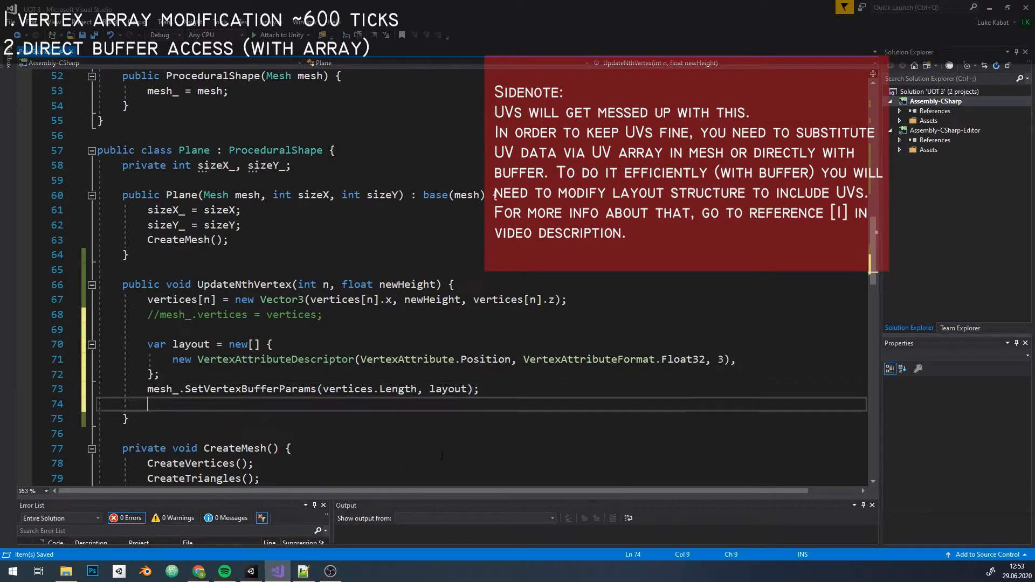
- Write the whole array to the buffer with mesh_.SetVertexBufferData(vertices, 0, 0, vertices.Length)
{"action": "type", "text": "mesh_."}
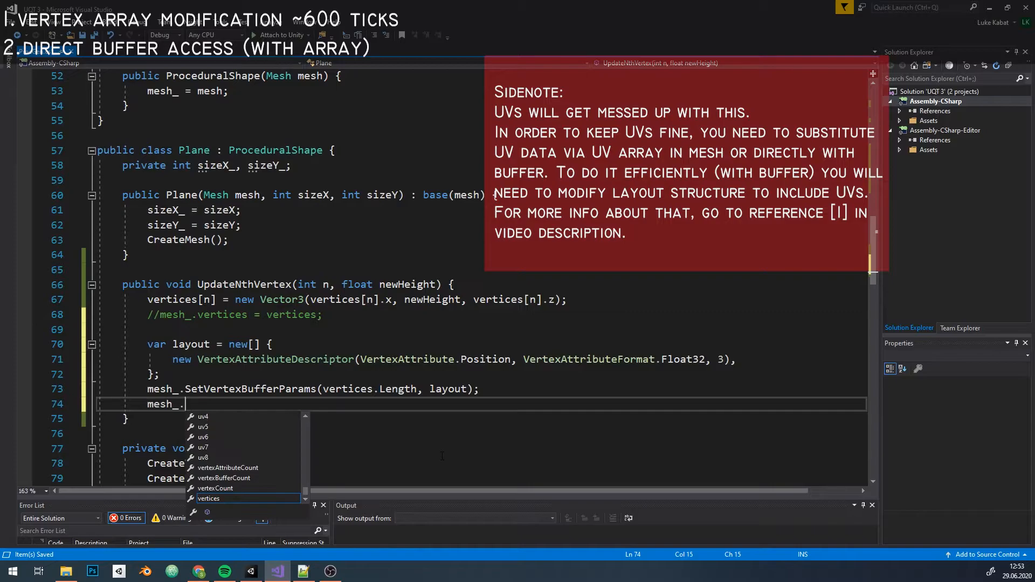
{"action": "type", "text": "setvert"}
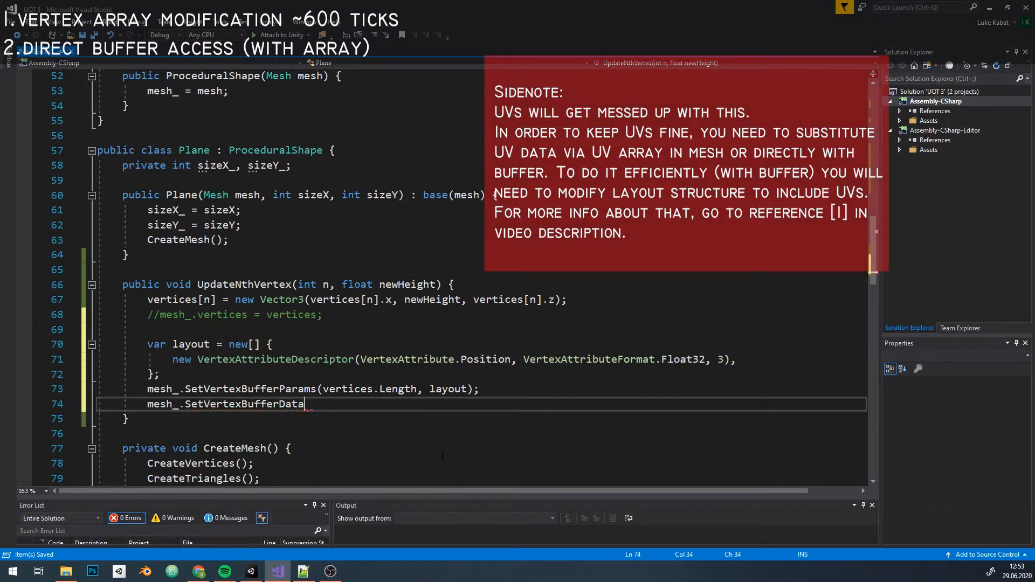
{"action": "type", "text": "(vertices,"}
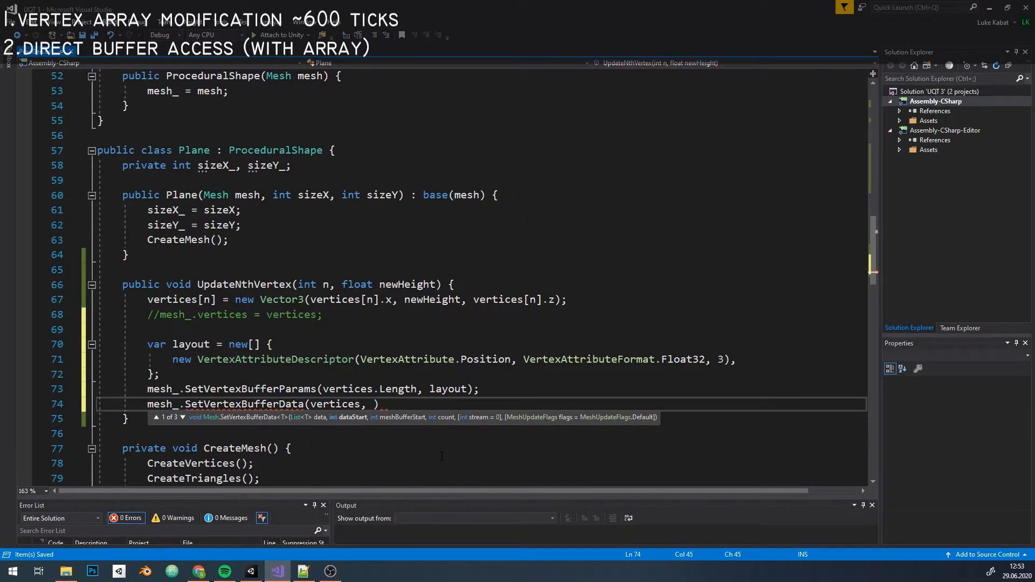
{"action": "type", "text": "0, 0, vertices"}
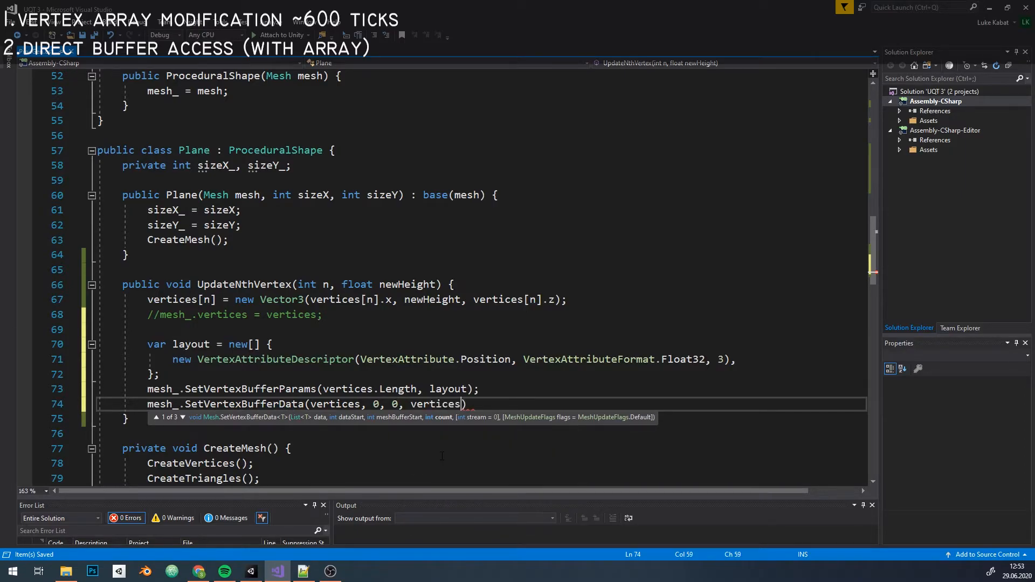
{"action": "type", "text": ".Length"}
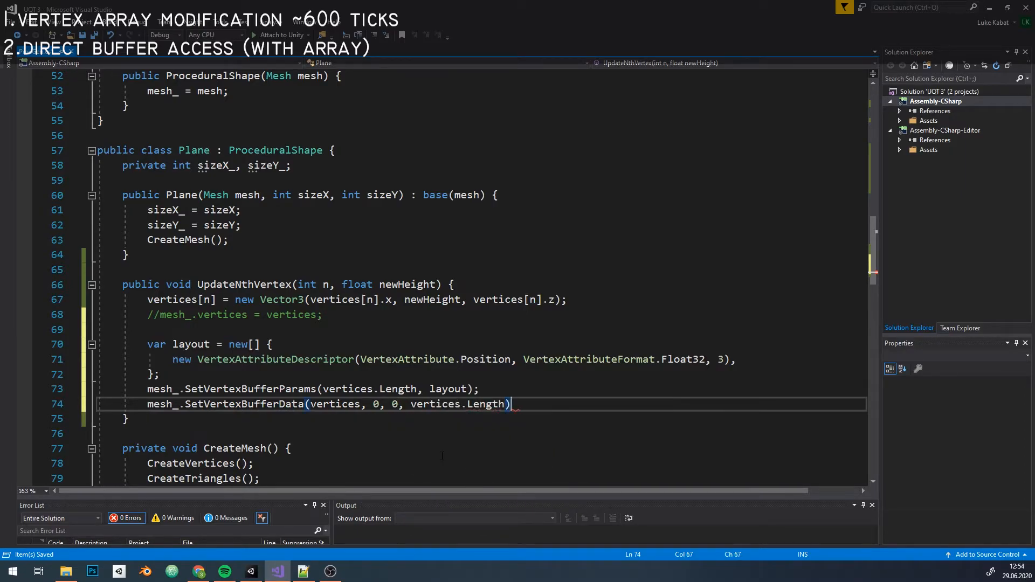
{"action": "type", "text": ";"}
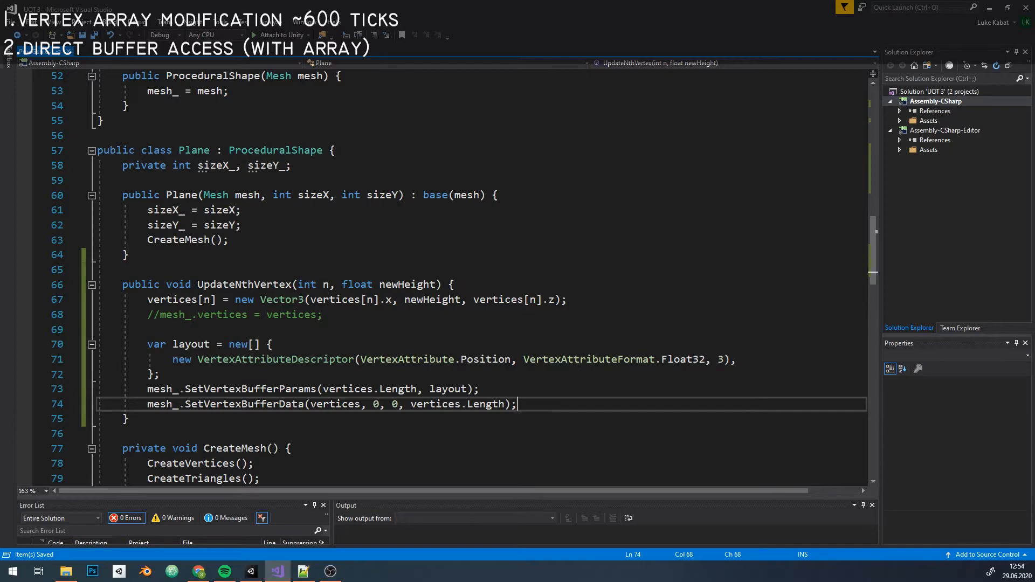
{"action": "left_click", "coordinate": [249, 571]}
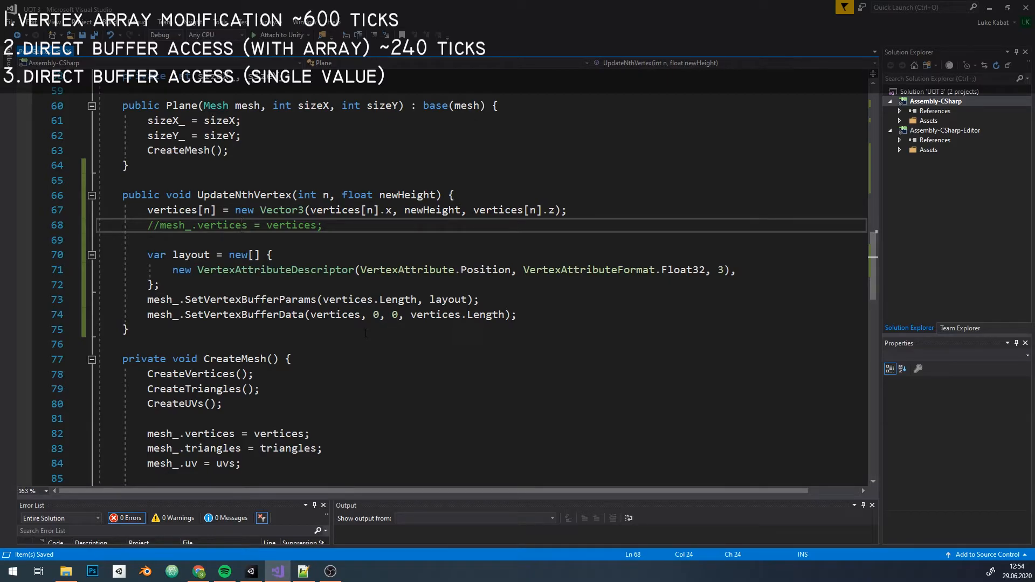
- Change the SetVertexBufferData arguments to n, n, 1 so only vertex n is uploaded
{"action": "double_click", "coordinate": [375, 313]}
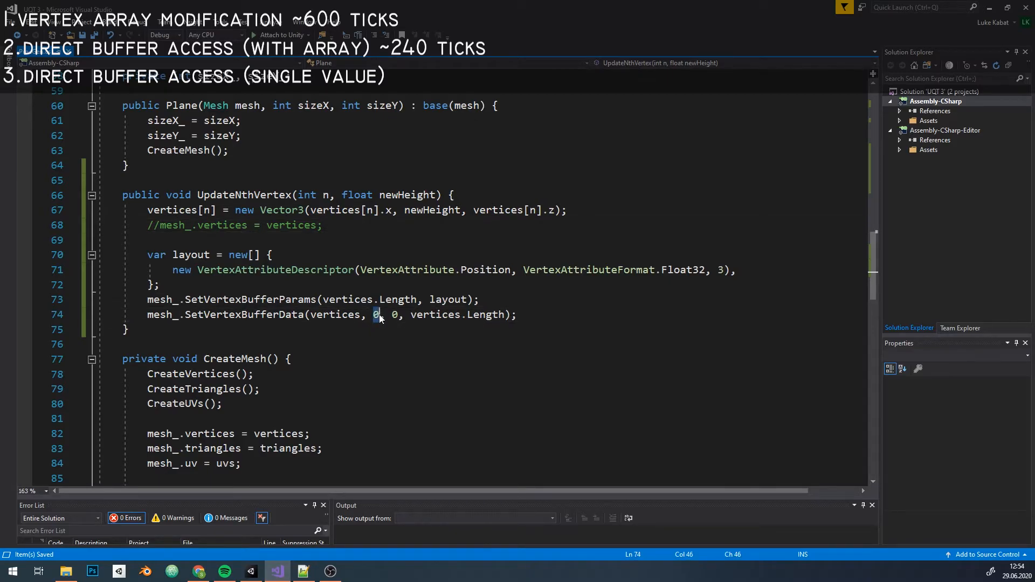
{"action": "type", "text": "n, n"}
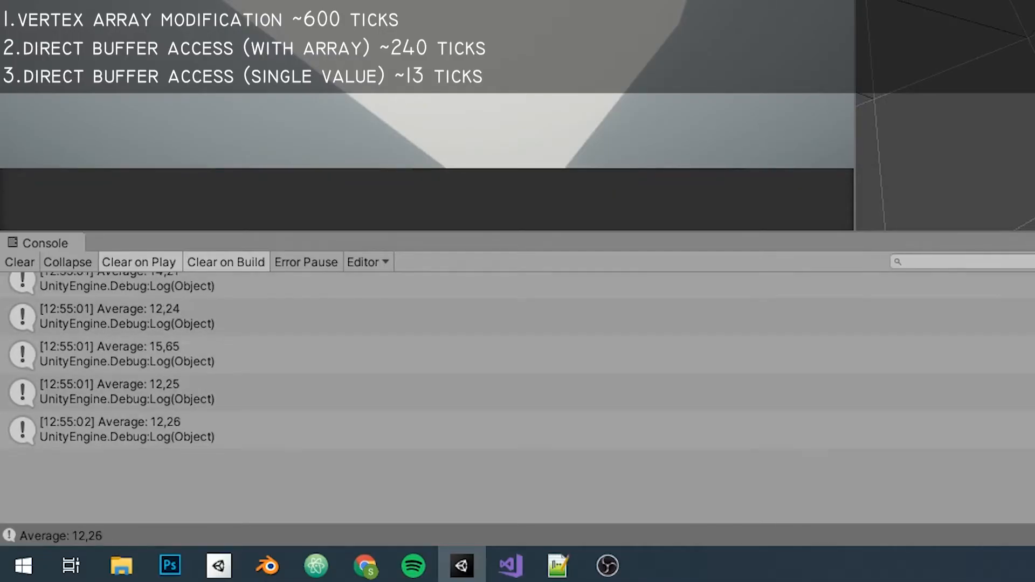
- Run the single-vertex buffer benchmark in Unity and read the console averages around 12 ticks
{"action": "left_click", "coordinate": [506, 571]}
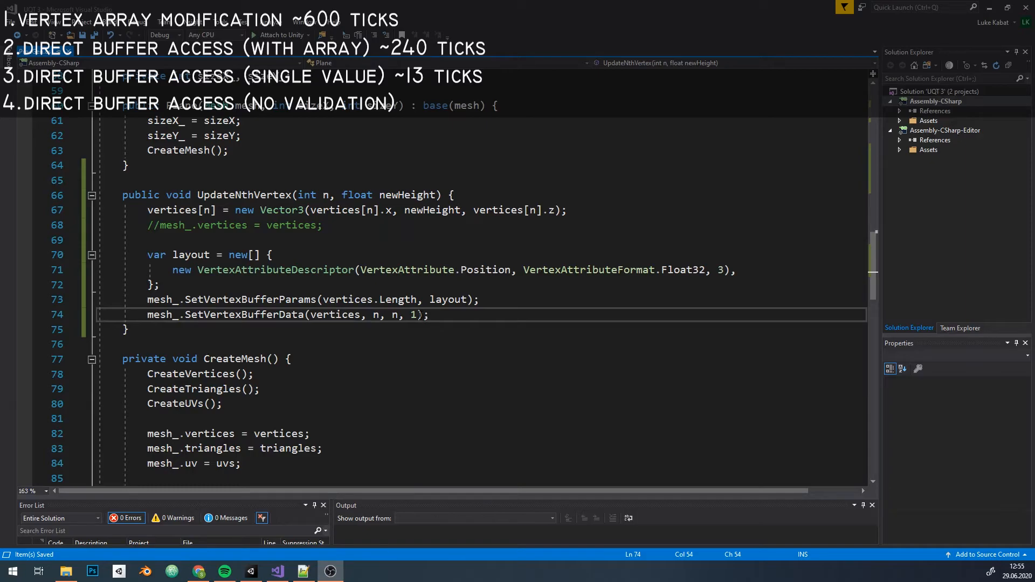
- Append stream 0 and MeshUpdateFlags.DontNotifyMeshUsers | MeshUpdateFlags.Dont... to SetVertexBufferData via IntelliSense
{"action": "type", "text": ", 0,"}
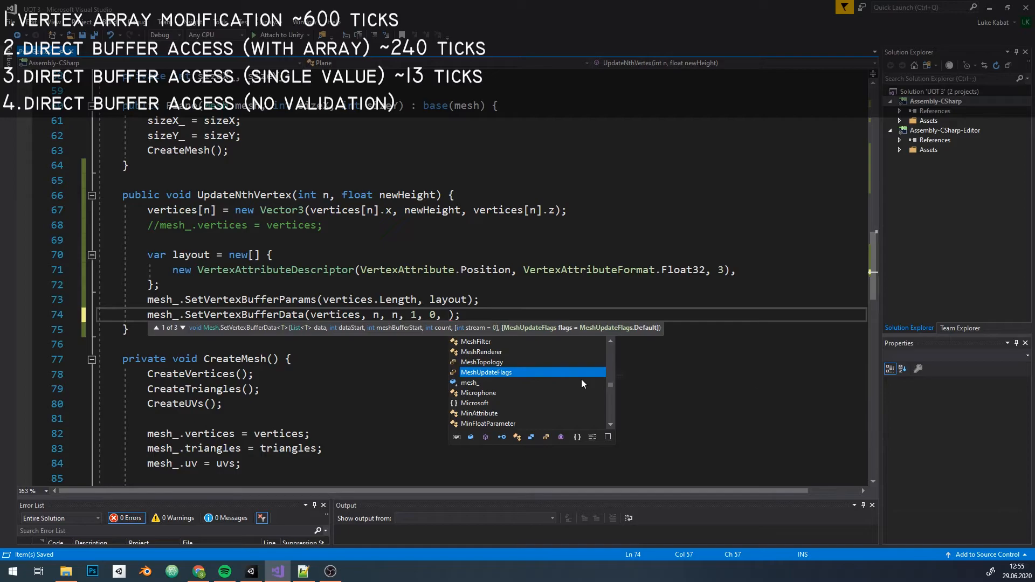
{"action": "type", "text": "MeshUpdateFlags.do"}
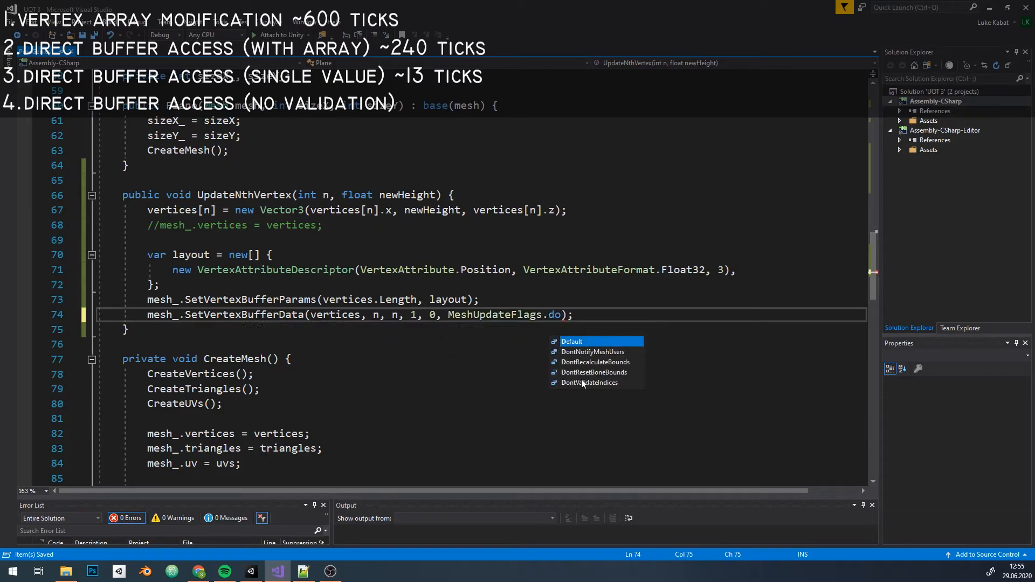
{"action": "type", "text": "n"}
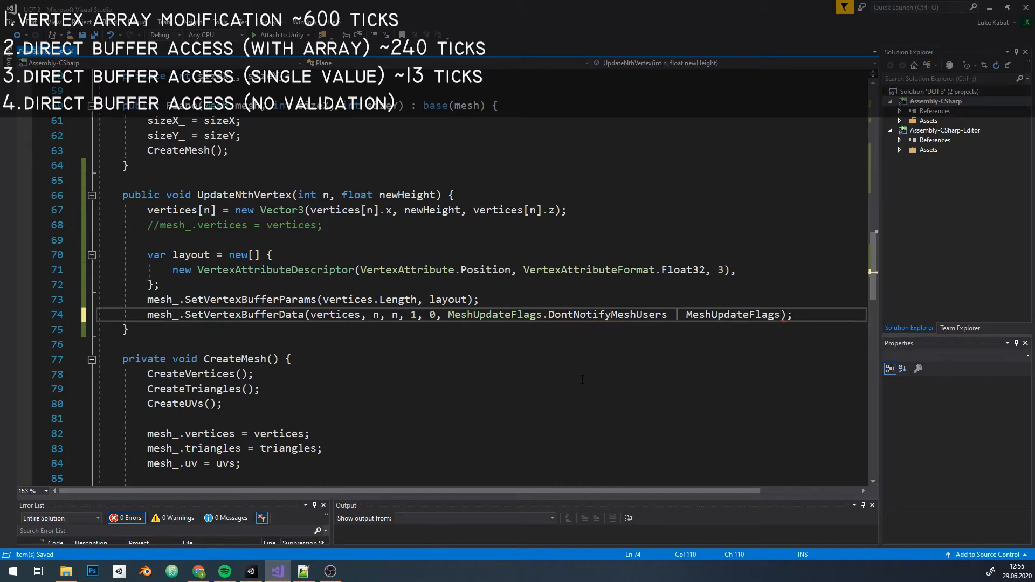
{"action": "type", "text": ".don"}
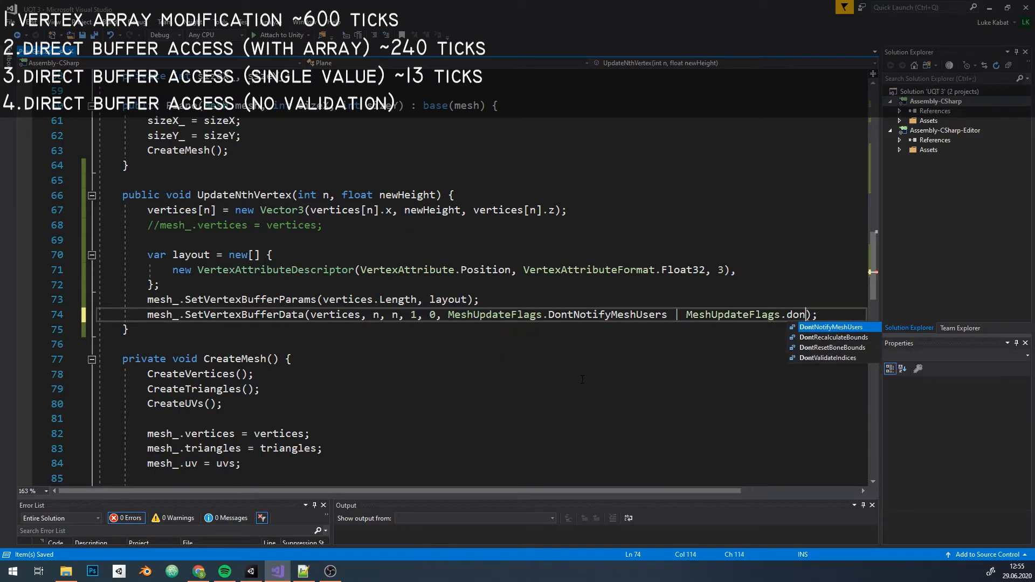